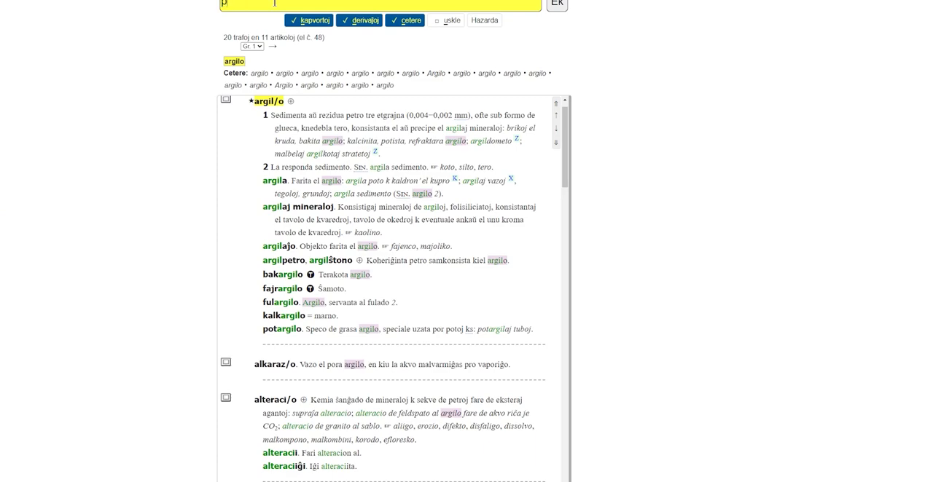
Search vortaro.net for 'pisti' and open its pist/i dictionary entry.
{"action": "type", "text": "isti"}
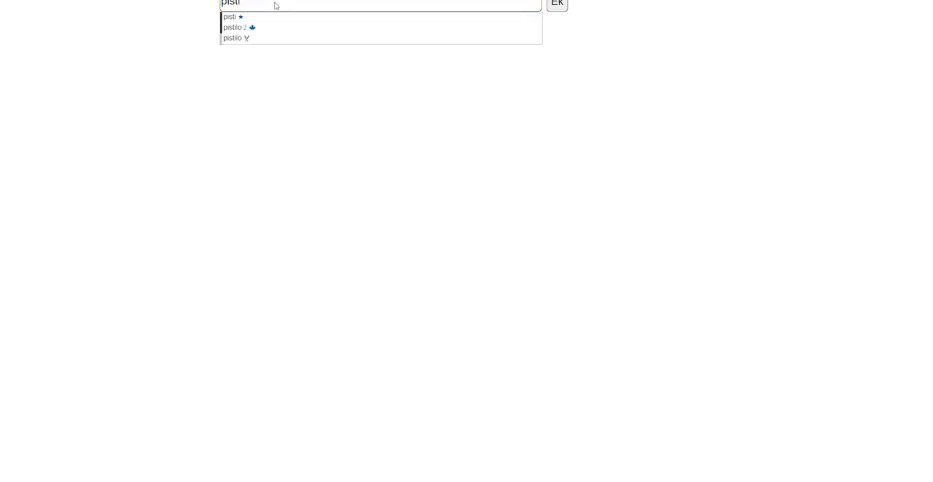
{"action": "left_click", "coordinate": [556, 4]}
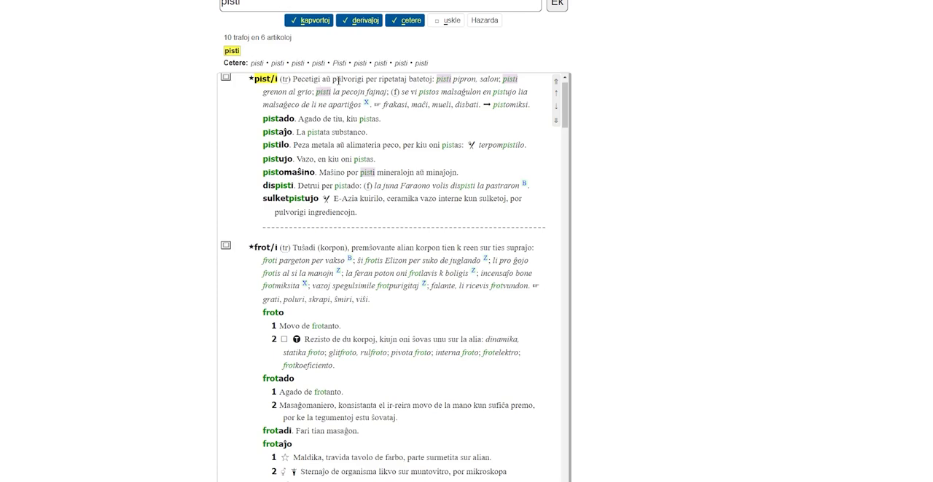
{"action": "mouse_move", "coordinate": [165, 153]}
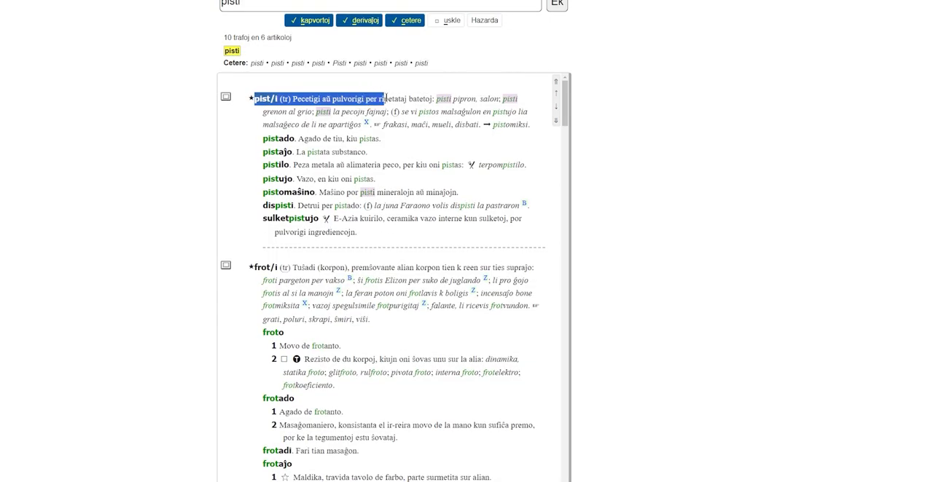
{"action": "mouse_move", "coordinate": [253, 98]}
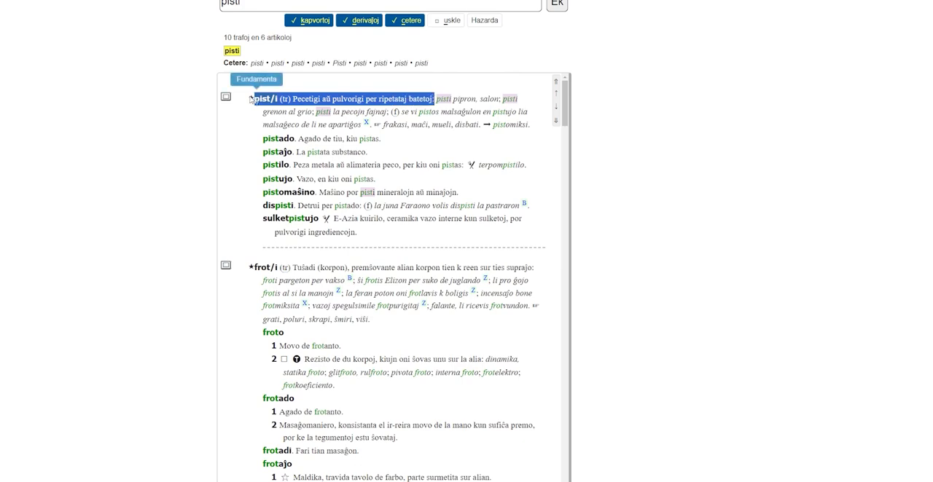
Add a Notepad line 'pisti estas Pecetigi aŭ pulvorigi per…' from the vortaro.net definition.
{"action": "left_click", "coordinate": [404, 19]}
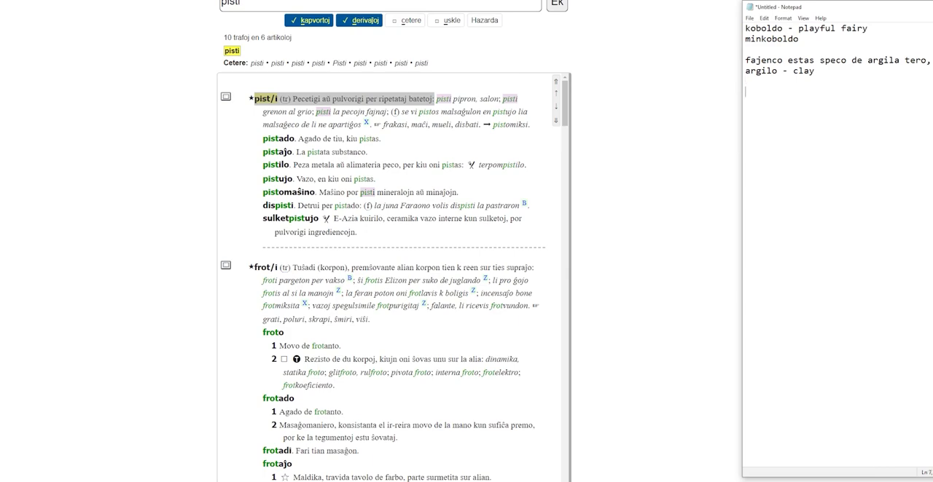
{"action": "type", "text": "pisti (tr) Pecetigi aŭ pulvorigi per"}
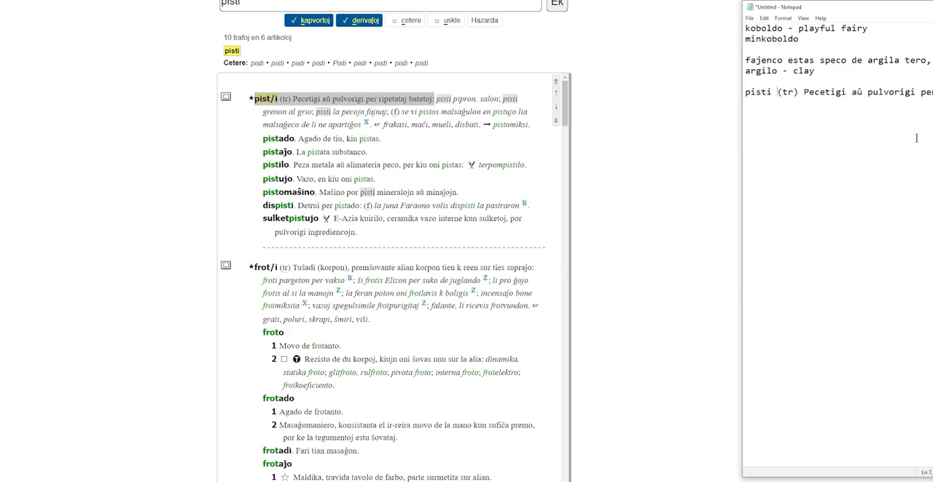
{"action": "type", "text": "estas"}
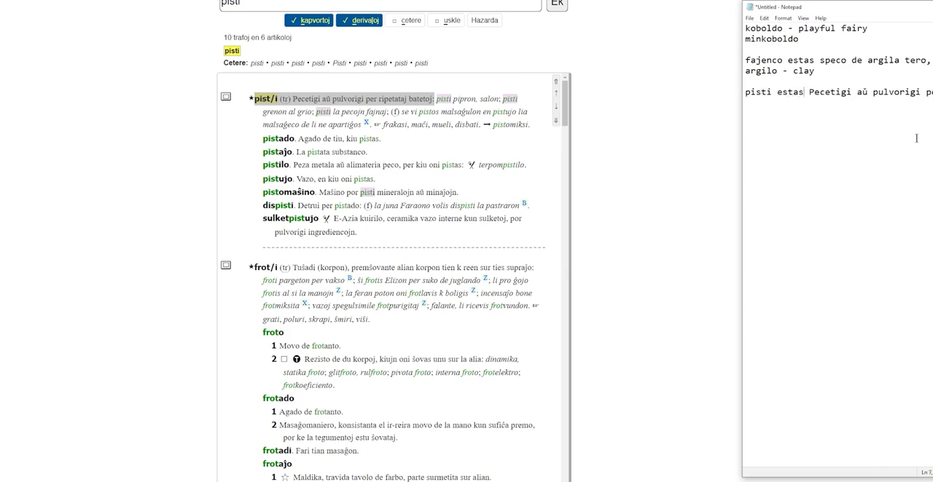